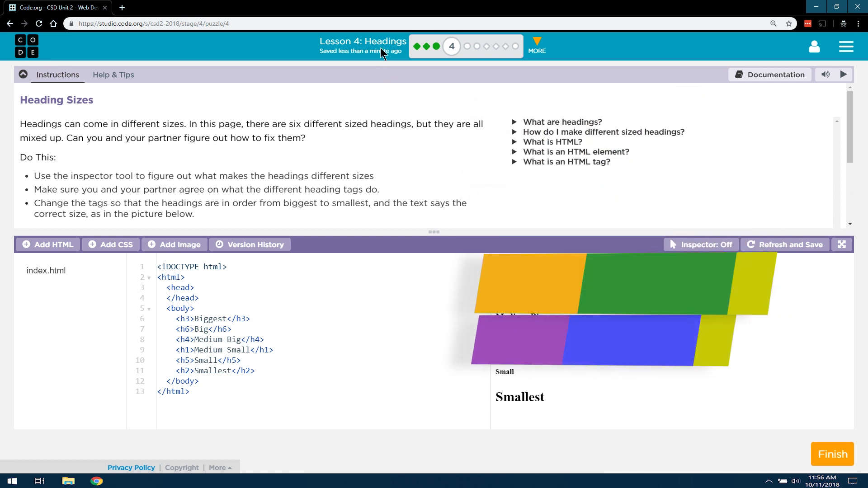
mouse_move(451, 47)
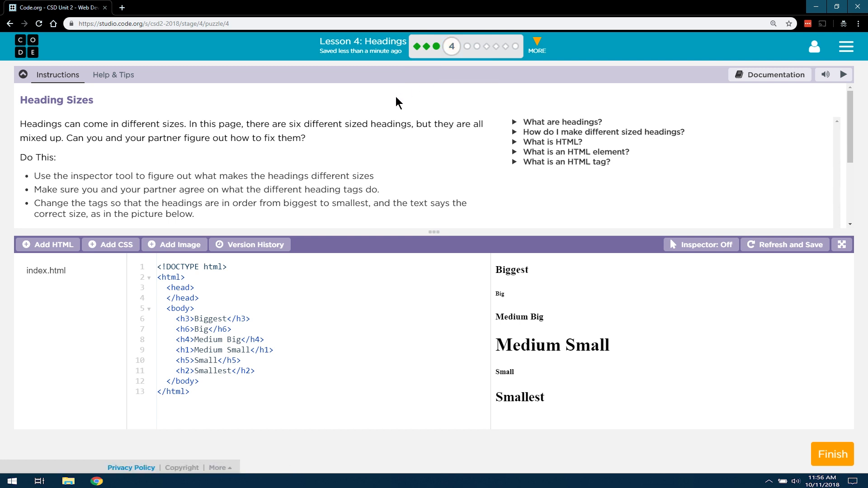
mouse_move(139, 116)
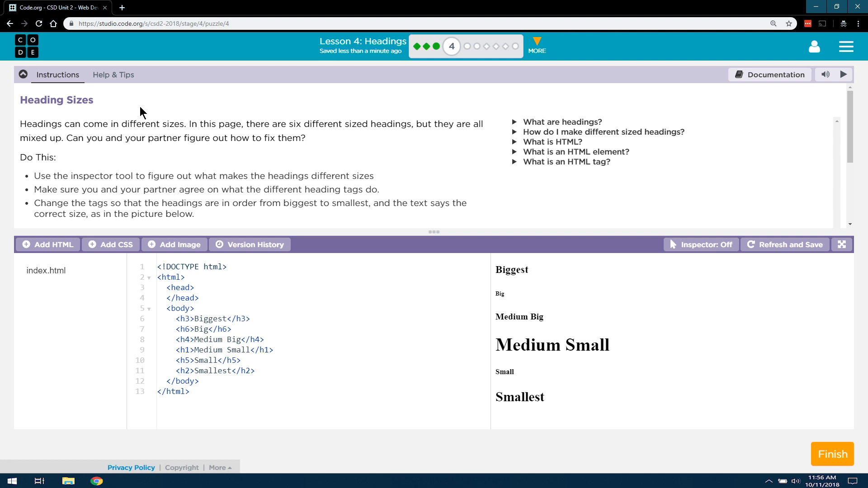
mouse_move(145, 109)
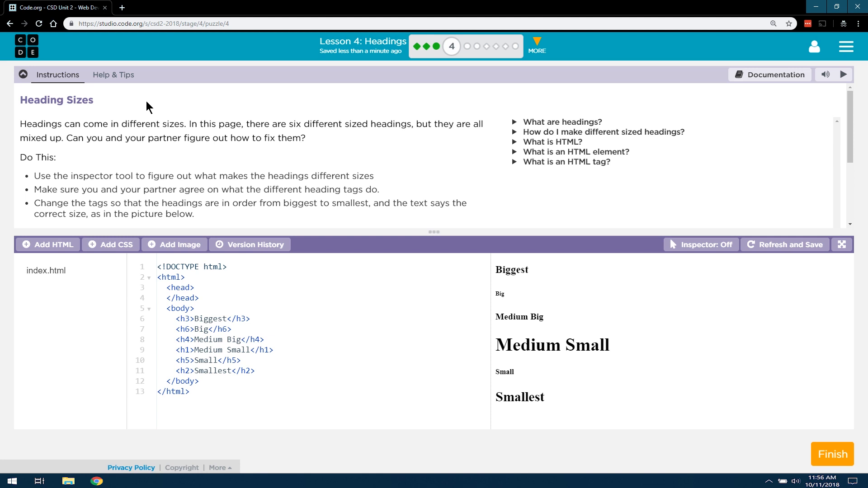
mouse_move(172, 179)
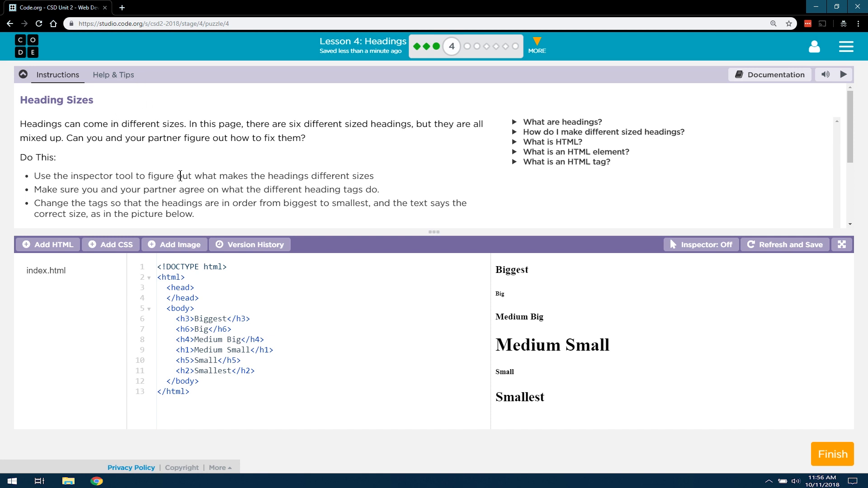
mouse_move(680, 249)
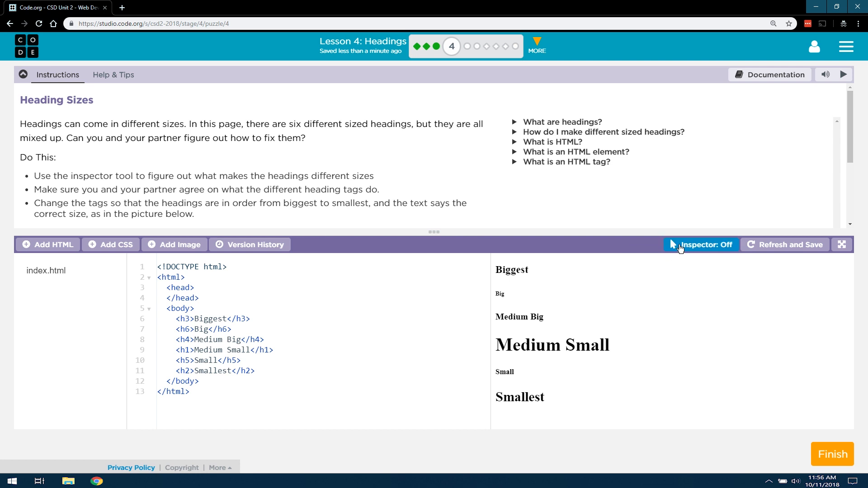
With Inspector on, check each heading's tag in the preview, then select Biggest's tag for editing.
click(701, 244)
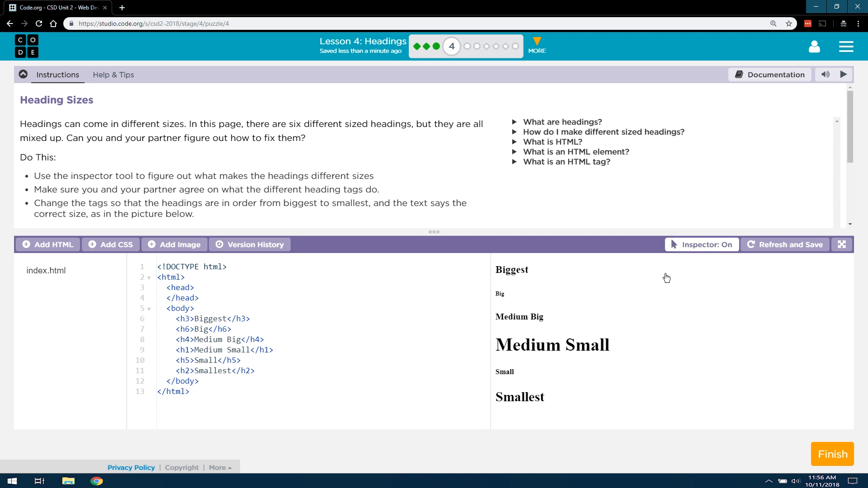
click(571, 348)
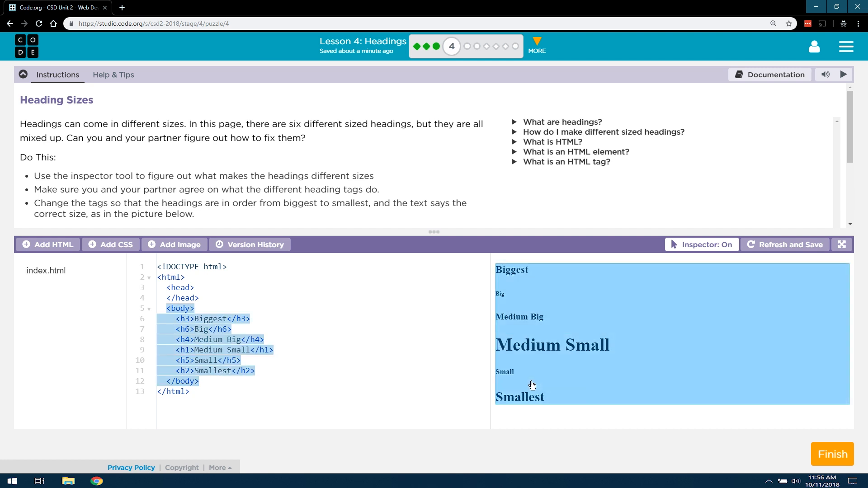
click(528, 398)
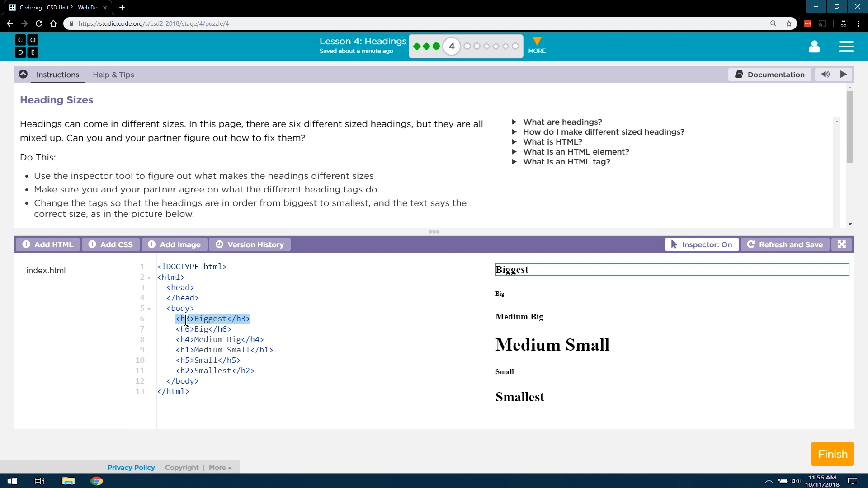
click(500, 294)
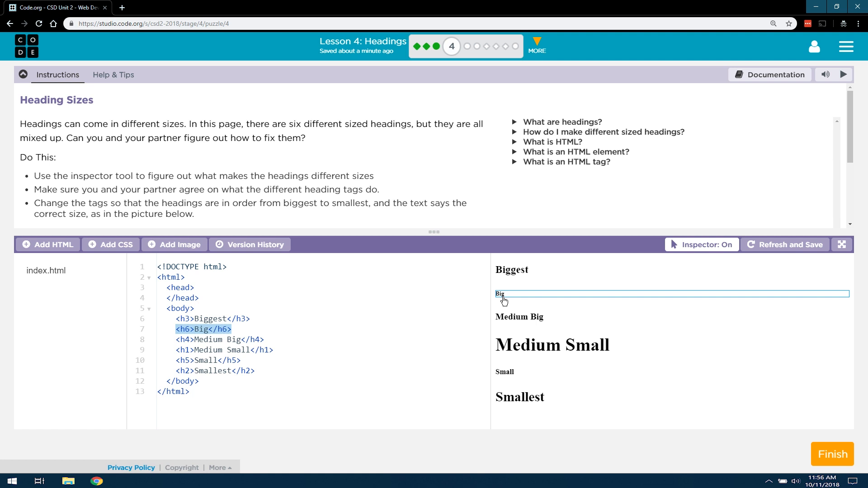
click(531, 318)
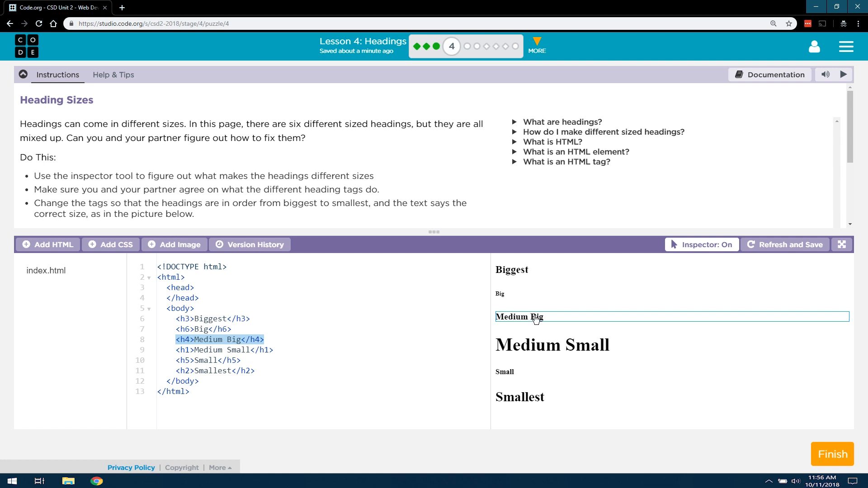
click(542, 348)
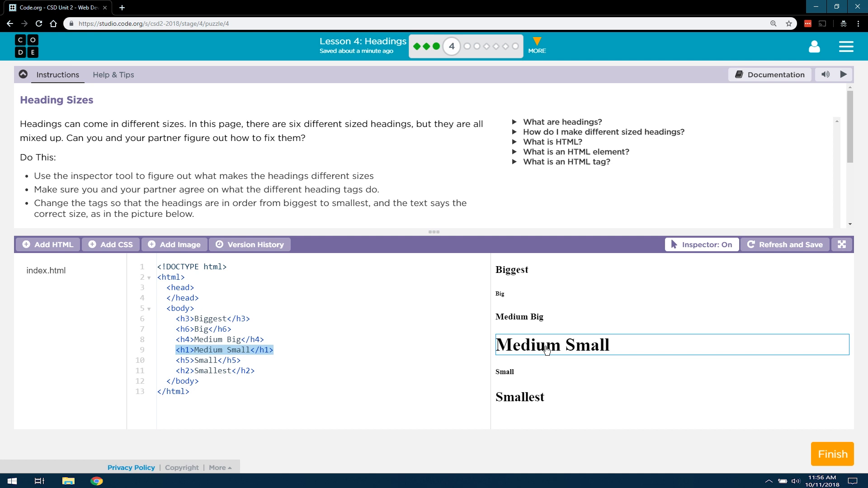
click(505, 372)
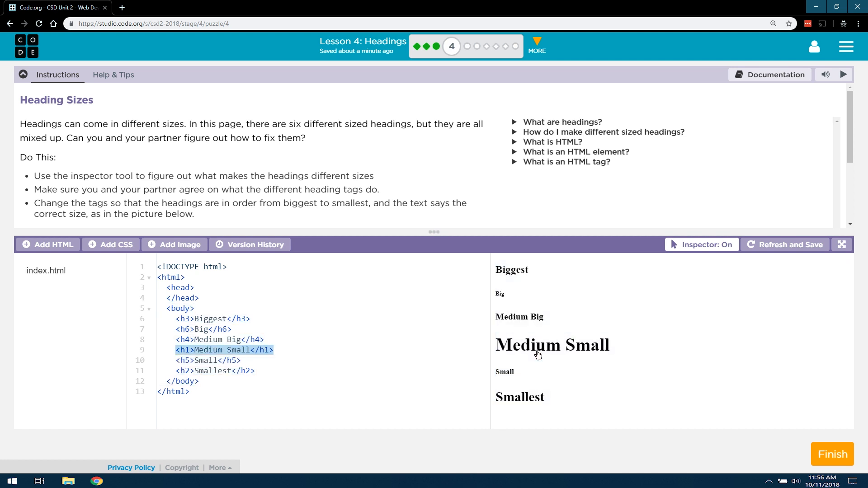
click(539, 351)
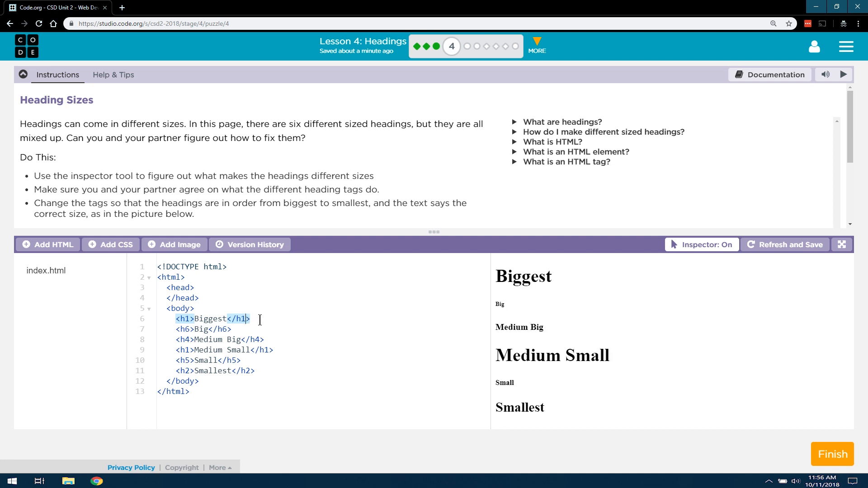
Retype the Biggest heading's closing tag number, restoring it to h1 after a brief mismatch.
key(Backspace)
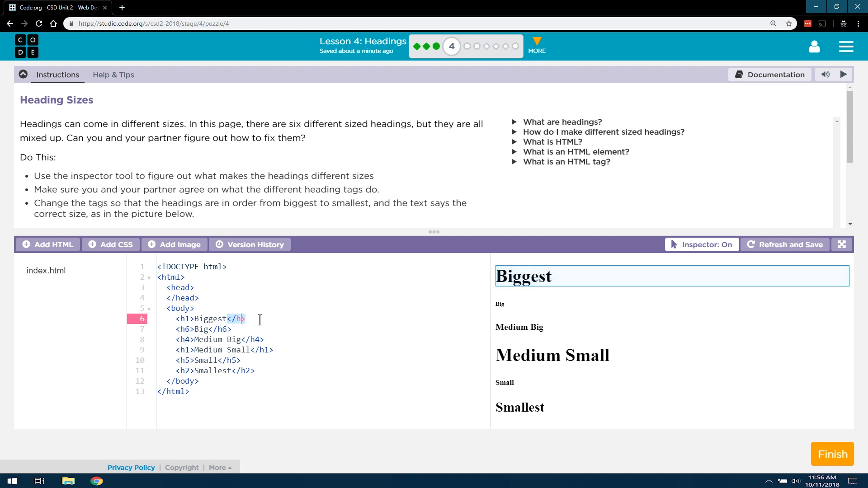
text(2)
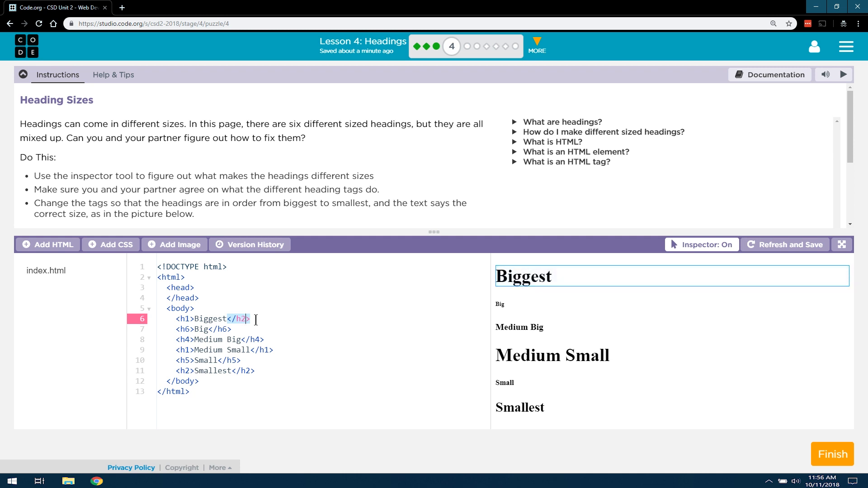
text(4)
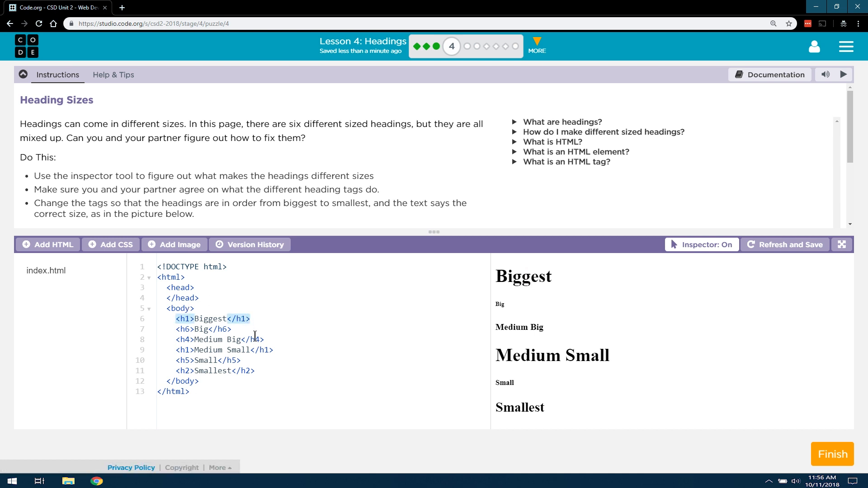
click(520, 408)
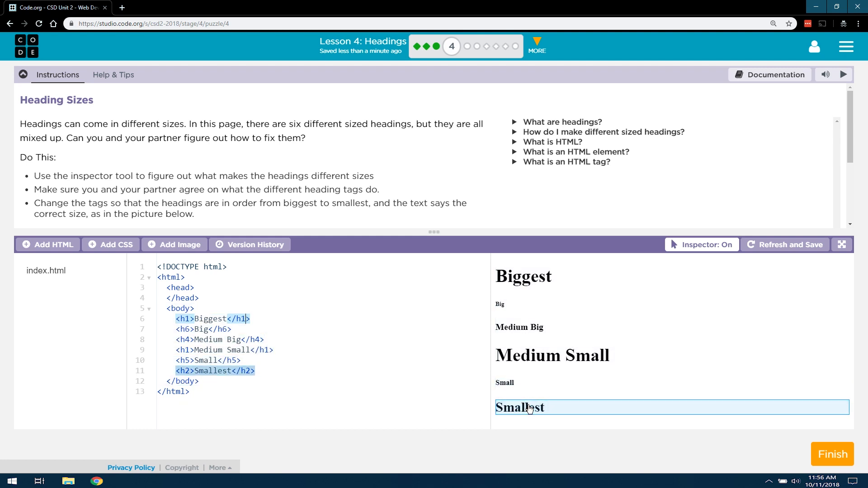
Change Big from h6 to h2, refresh the preview, and inspect the headings.
click(499, 305)
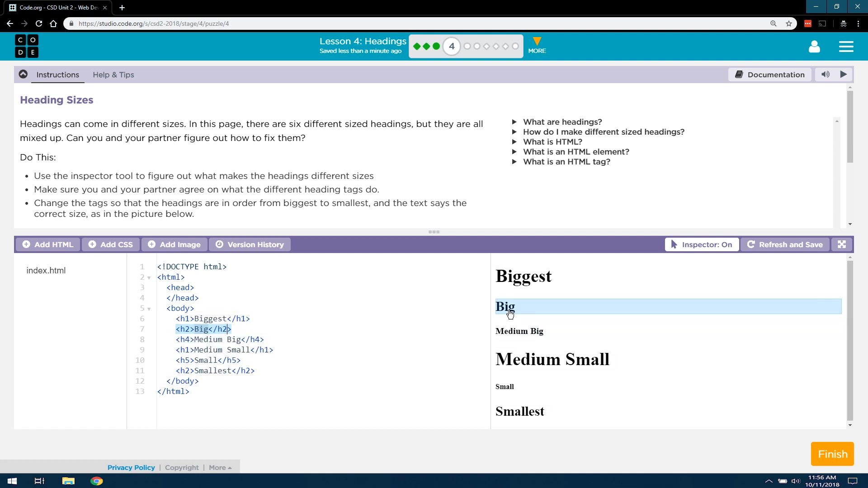
click(785, 245)
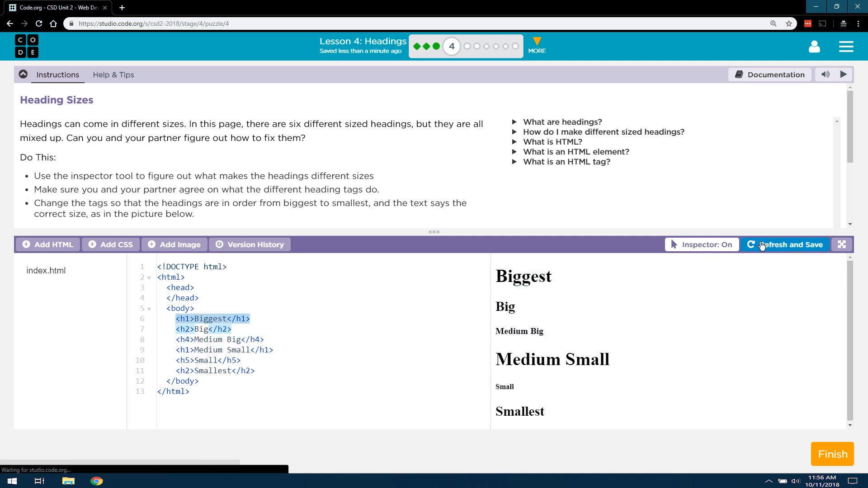
click(520, 412)
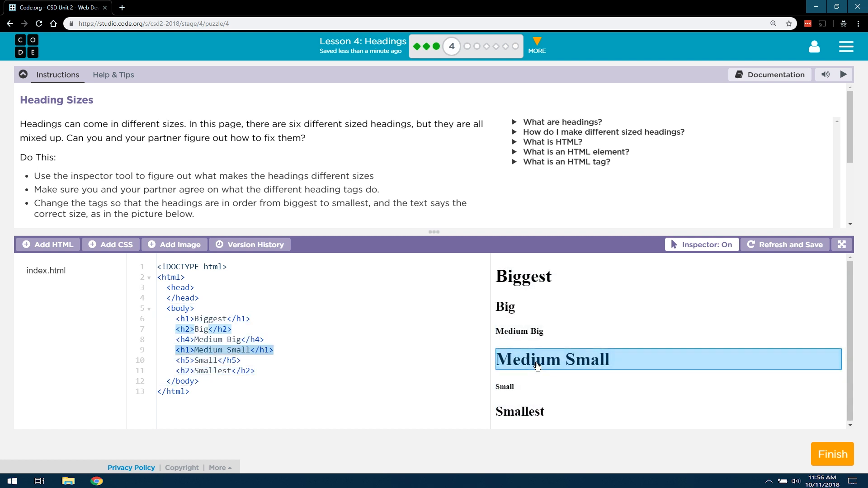
click(520, 331)
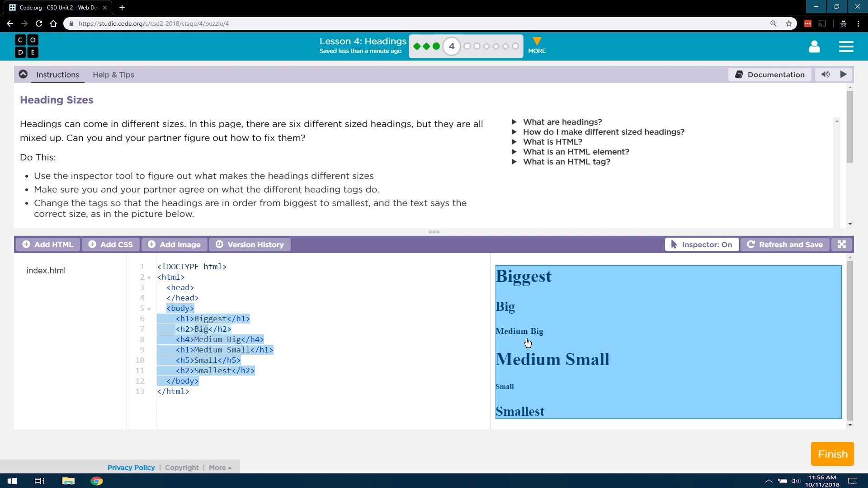
Retag Medium Big as h3, Medium Small as h4, Smallest as h6, then turn Inspector off.
click(526, 336)
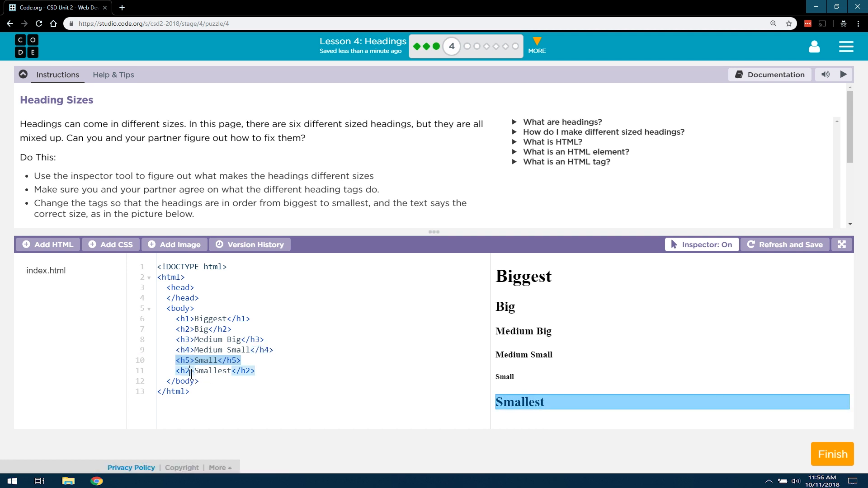
text(6)
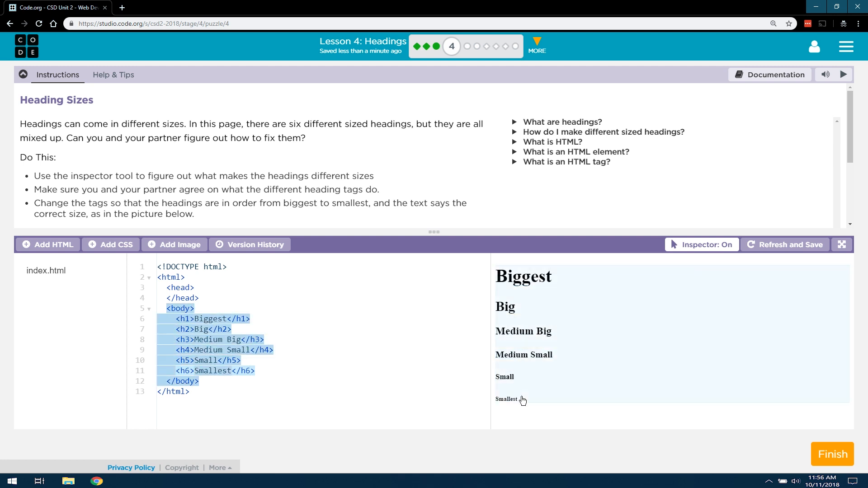
click(701, 245)
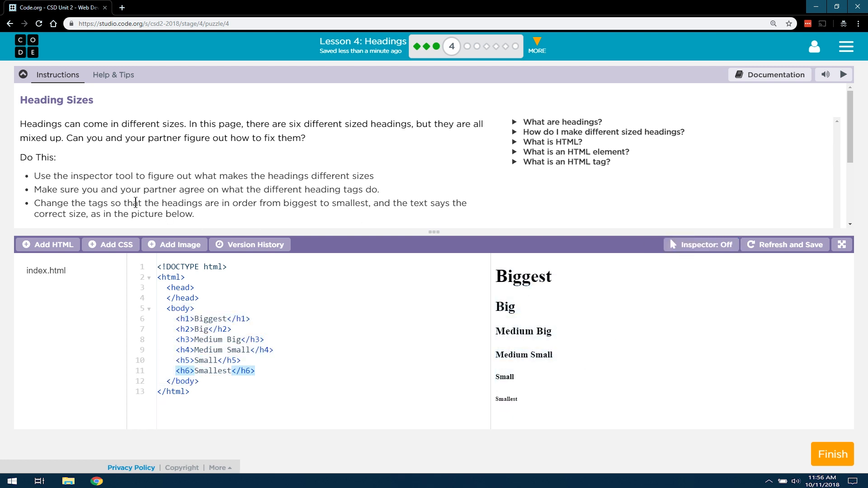
mouse_move(363, 192)
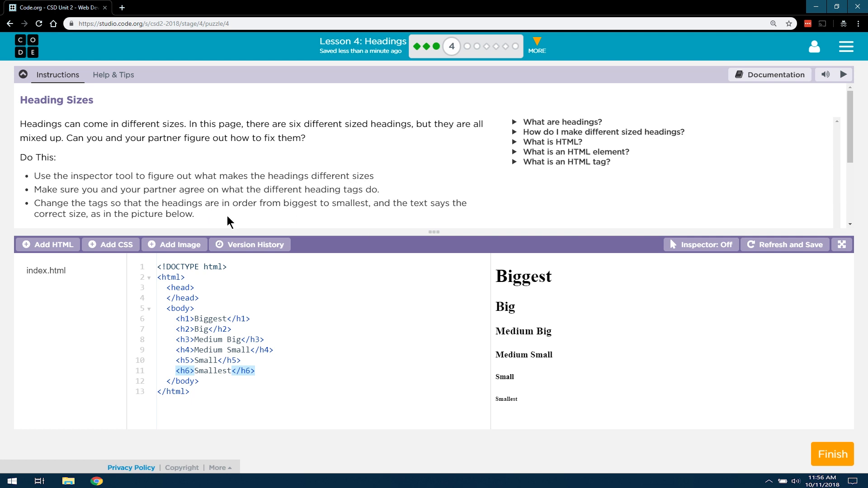
mouse_move(324, 214)
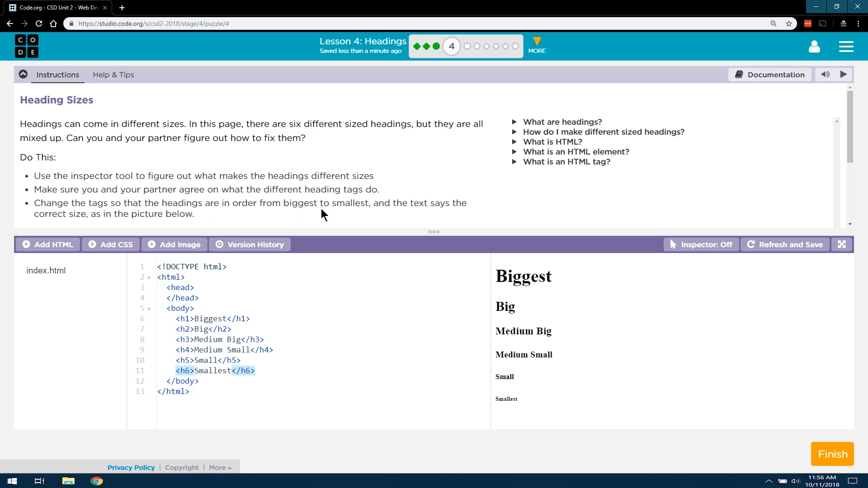
mouse_move(399, 223)
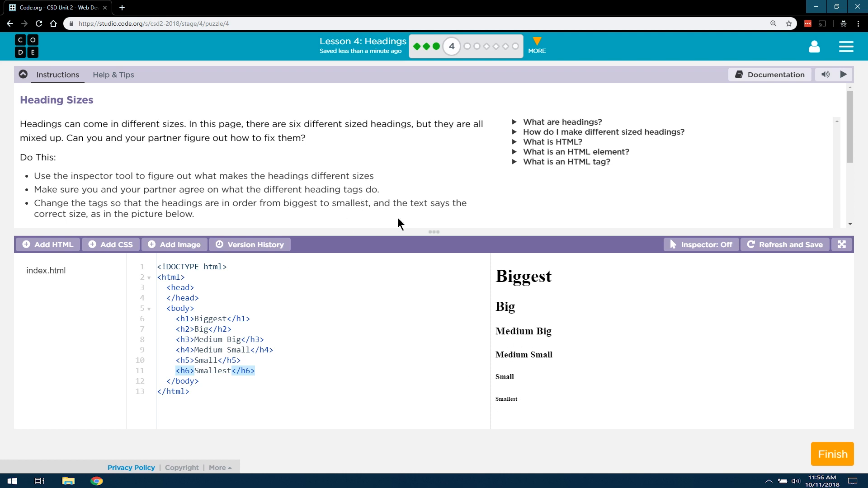
mouse_move(383, 198)
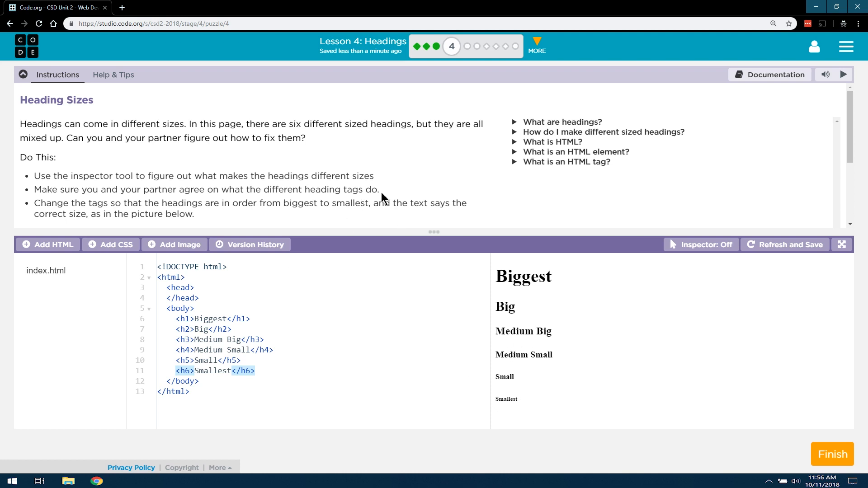
mouse_move(677, 233)
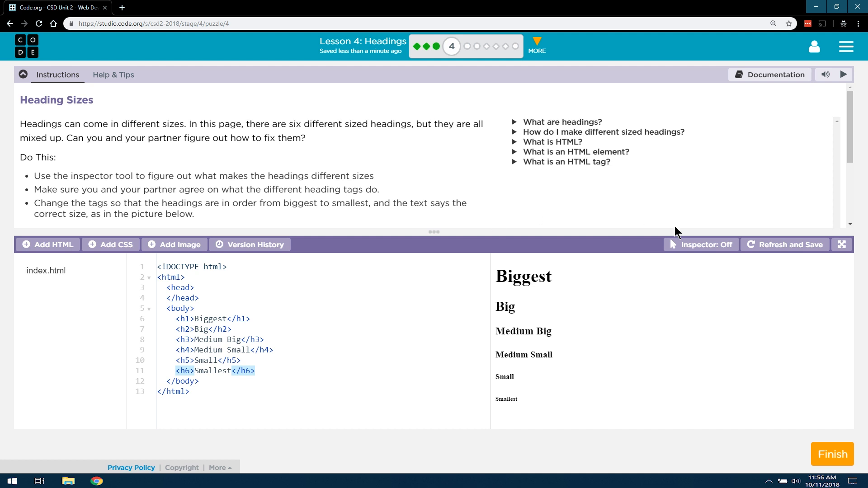
mouse_move(711, 217)
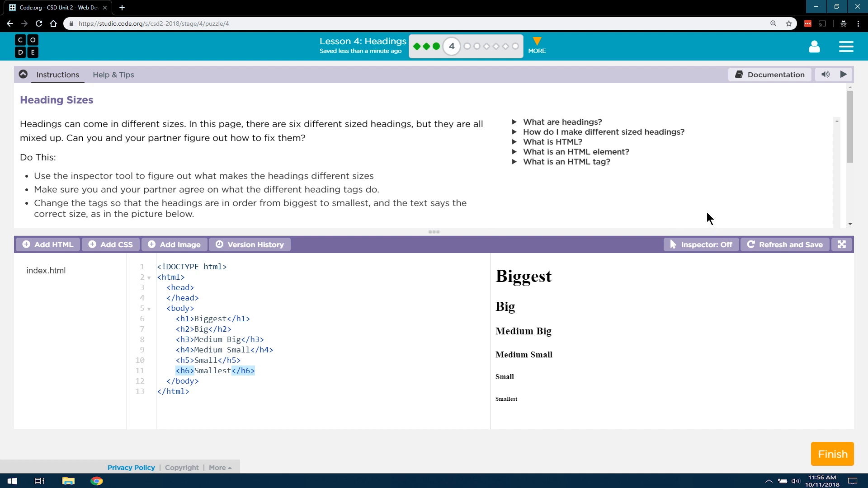
mouse_move(787, 448)
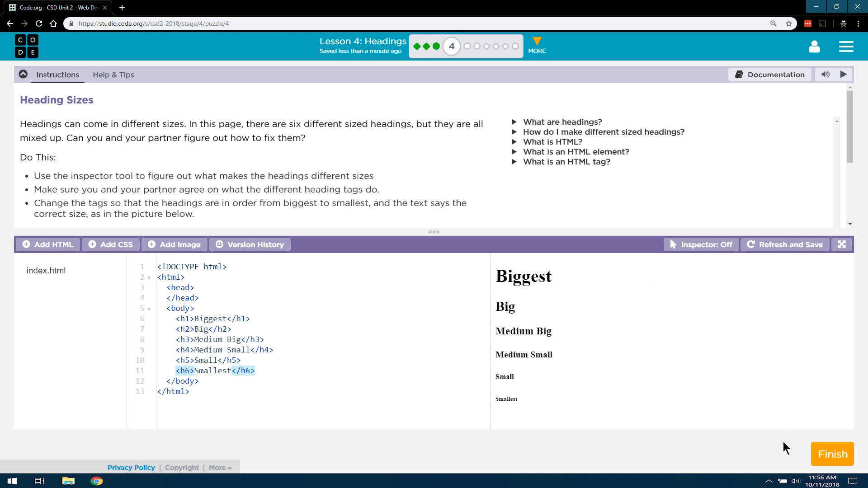
mouse_move(783, 453)
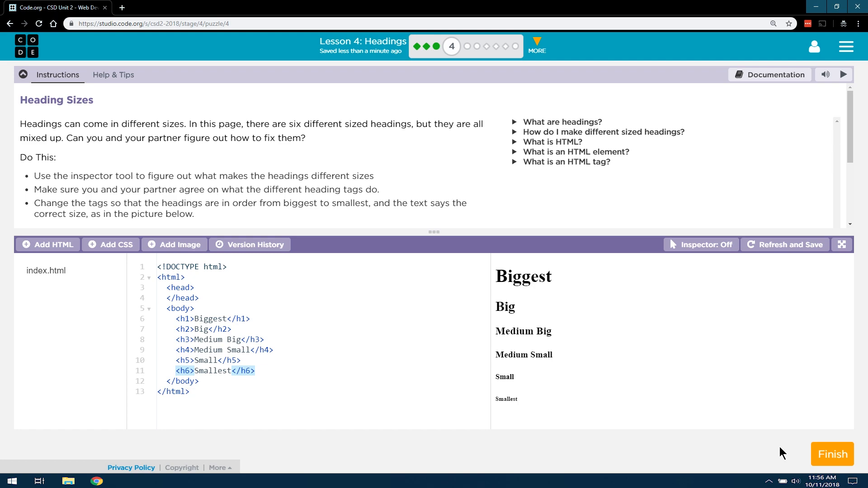